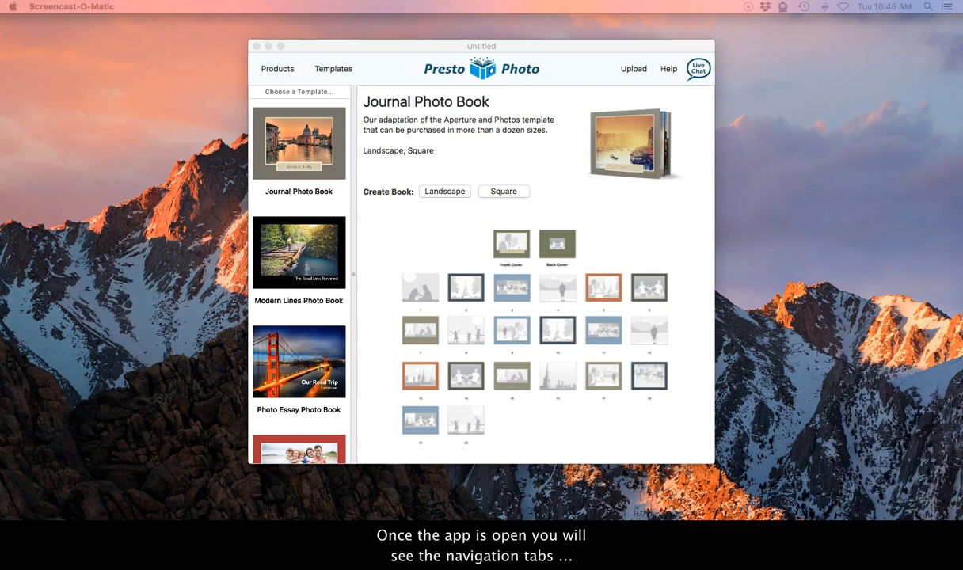
Step: Open the Products page listing hardcover and softcover books with starting prices
click(277, 69)
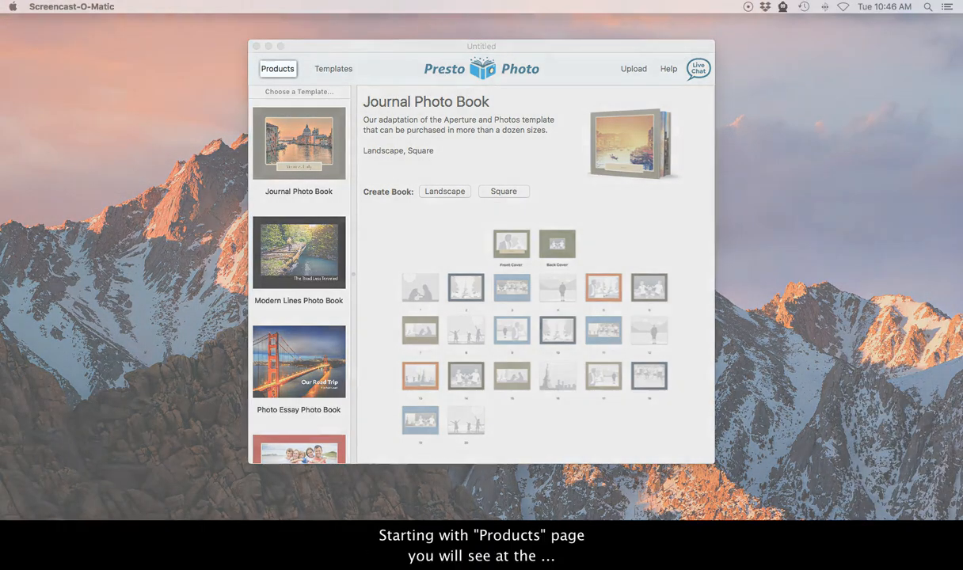
click(277, 69)
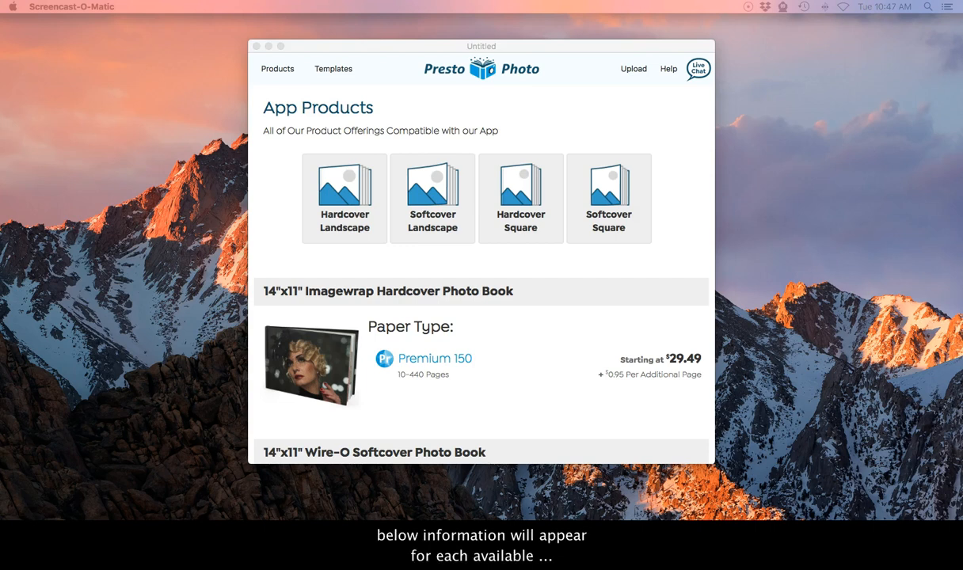
Step: Scroll the product list down to the 13"x10" and 11"x8.5" hardcover prices
scroll(down, 3)
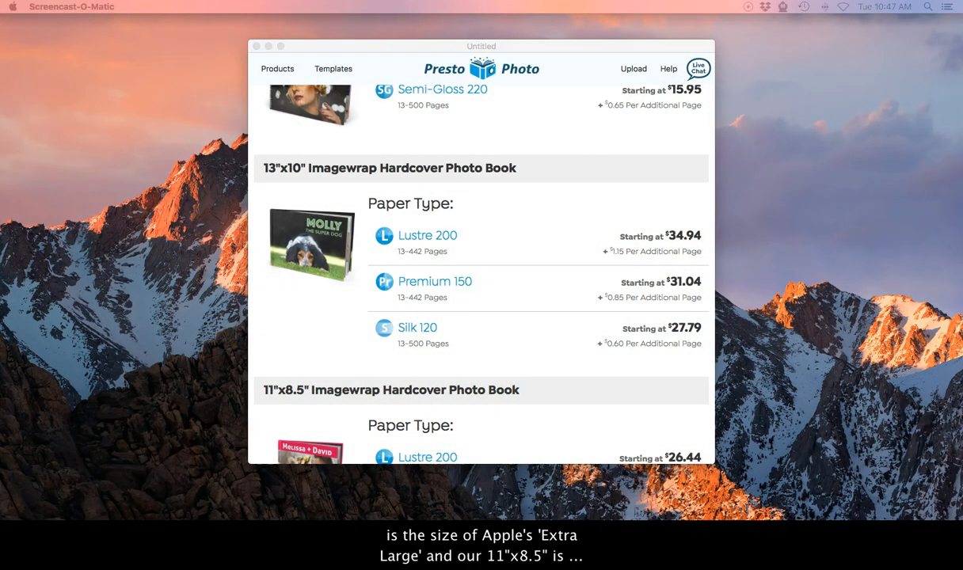
scroll(down, 3)
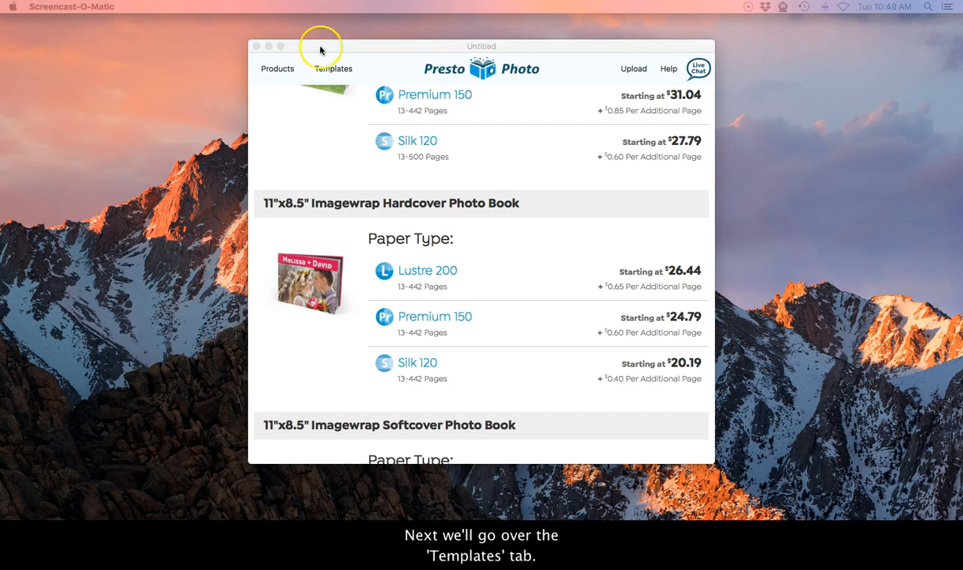
Step: Preview the Gallery Photo Book template and create a landscape book from it
click(333, 68)
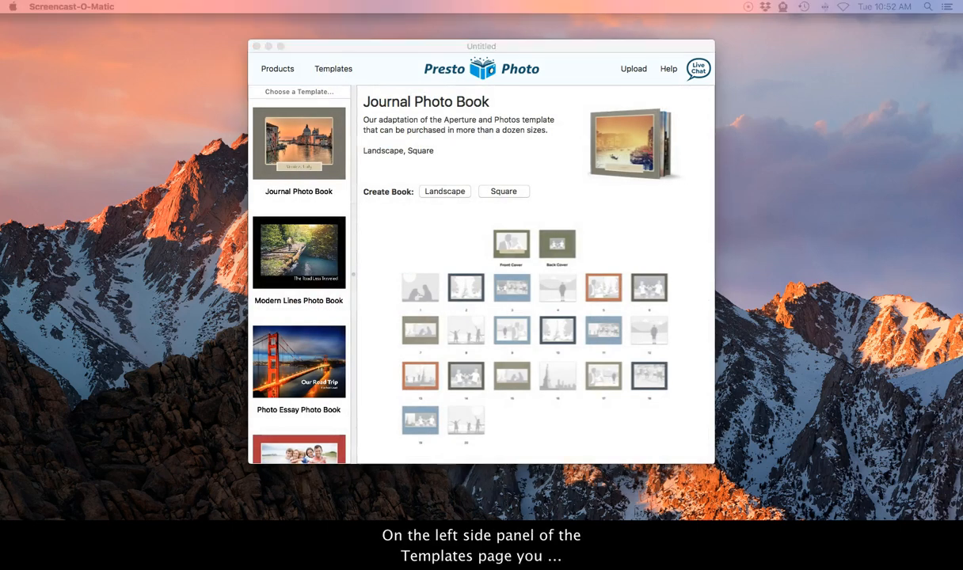
scroll(down, 3)
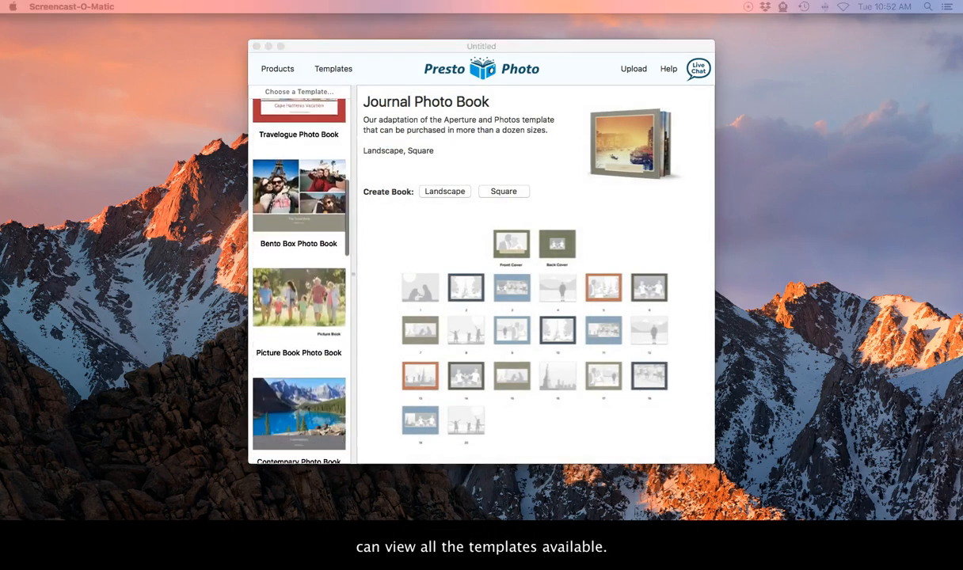
scroll(down, 3)
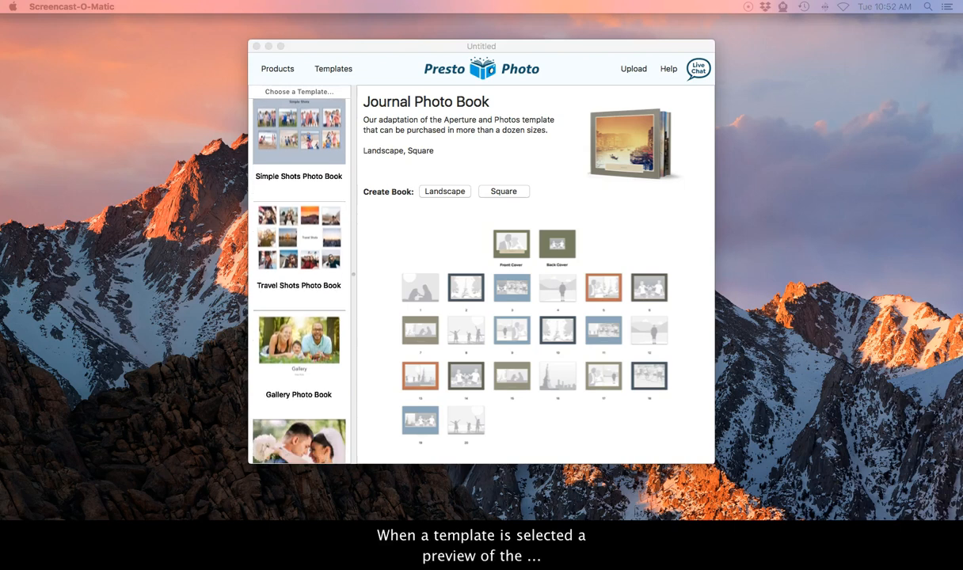
click(298, 343)
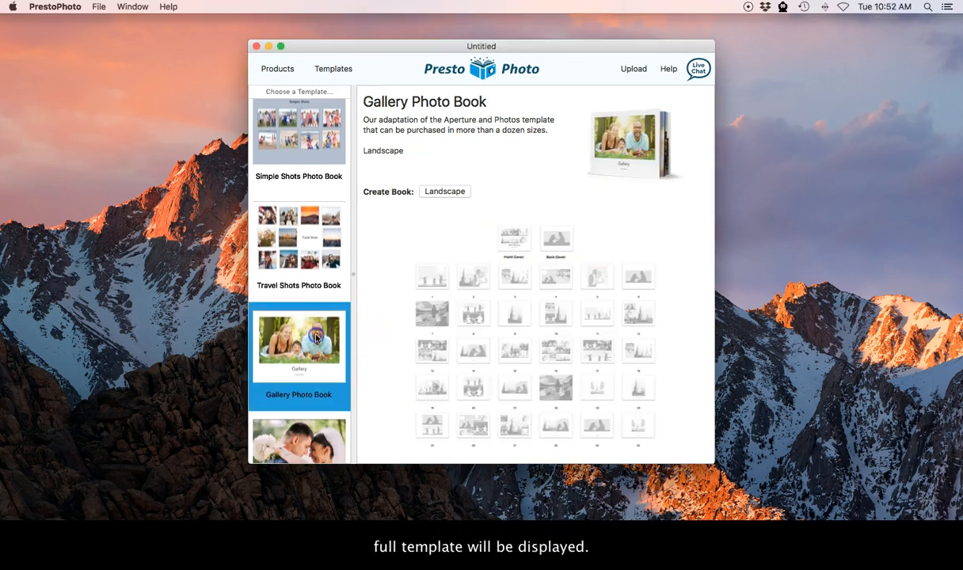
click(444, 191)
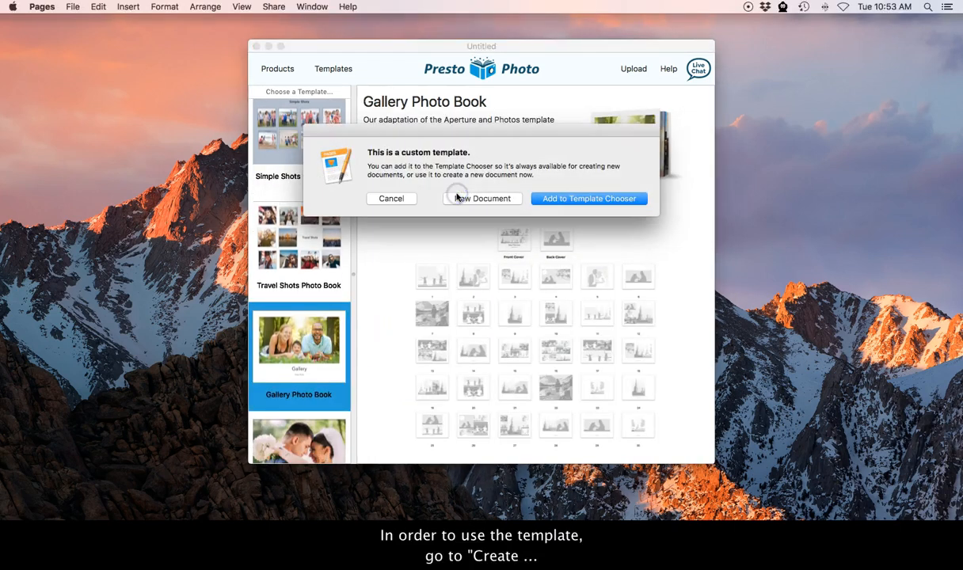
Step: Close the Pages custom-template prompt to return to the Gallery preview
click(482, 198)
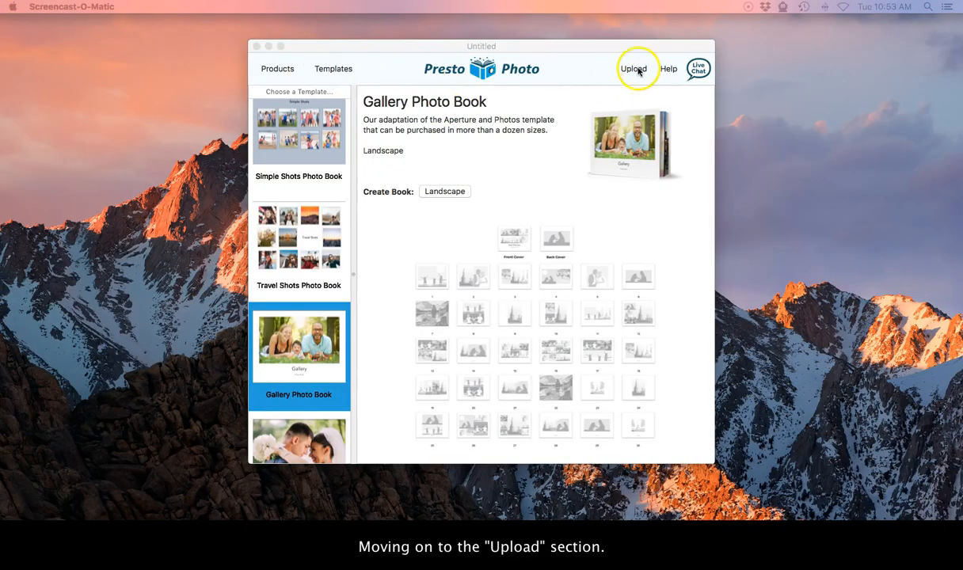
Step: Read through the Upload guide's PDF upload steps and project naming section
click(633, 69)
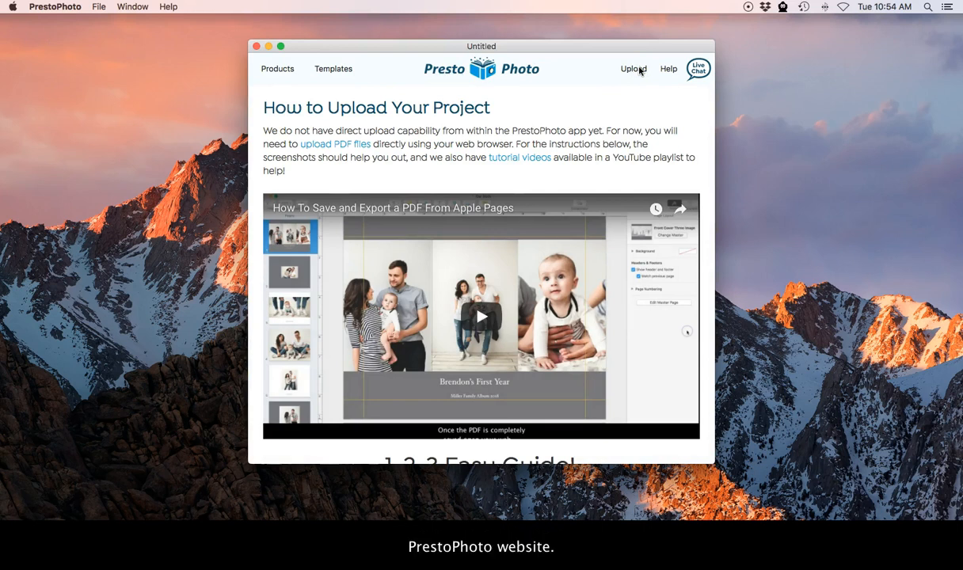
scroll(down, 3)
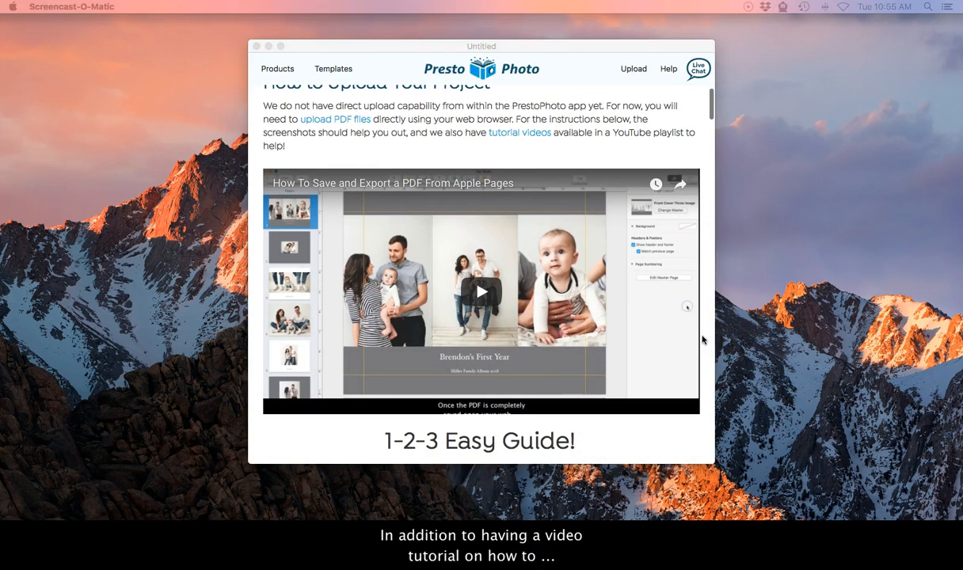
scroll(down, 3)
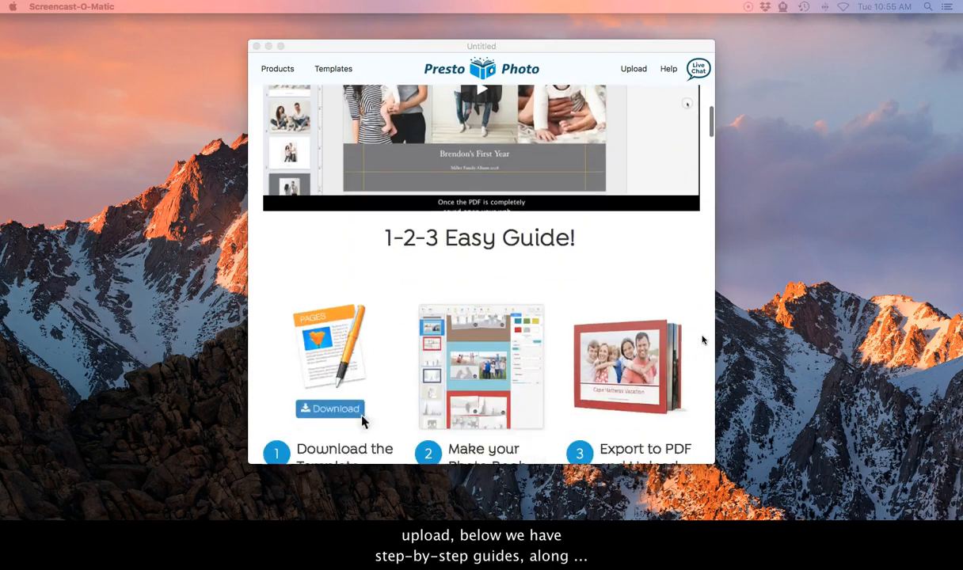
scroll(down, 3)
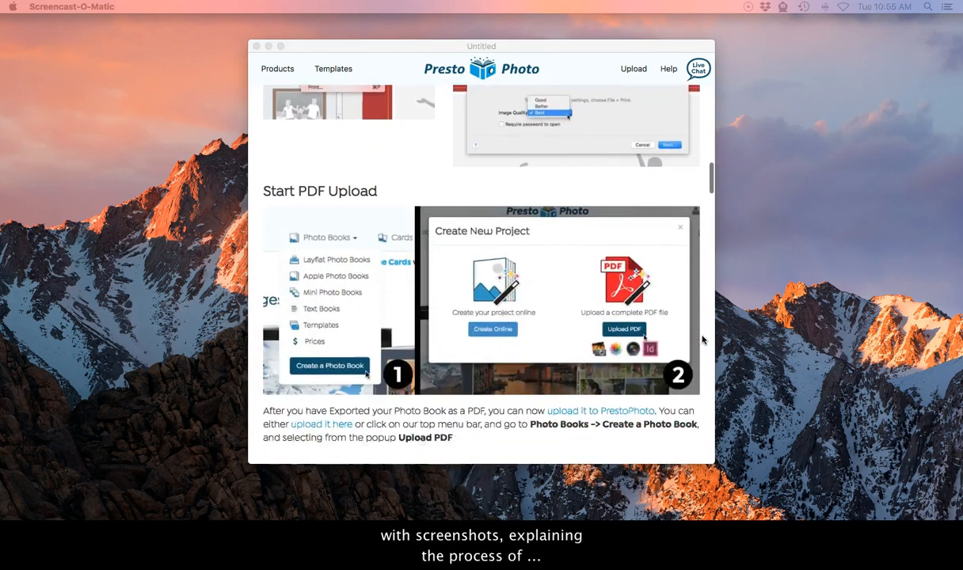
scroll(down, 3)
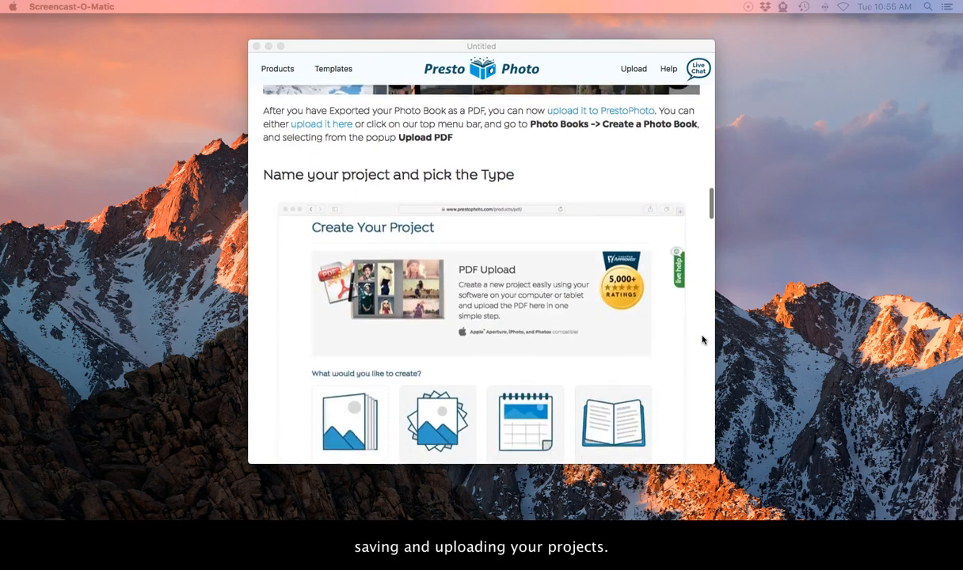
scroll(down, 3)
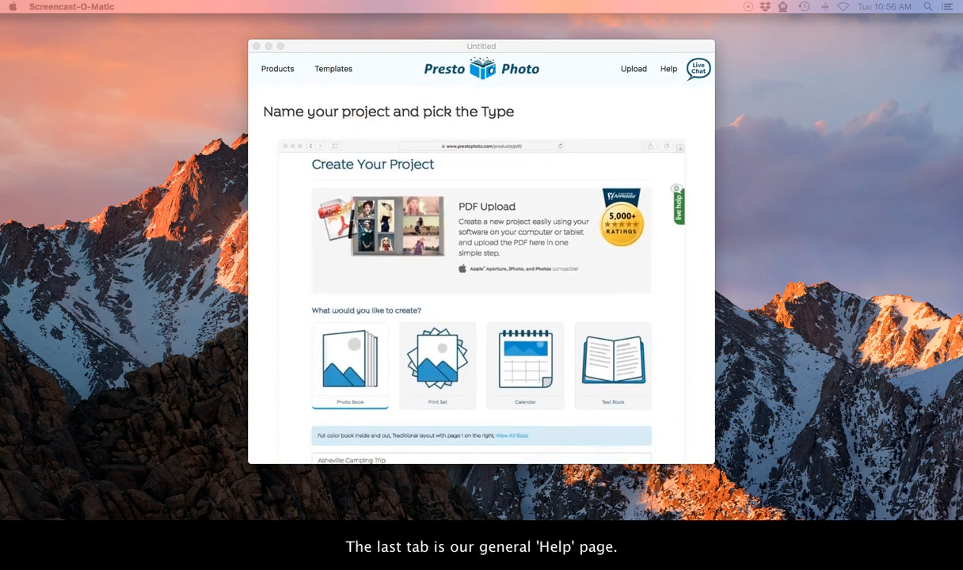
Step: Browse the Help page down to the tips and YouTube tutorial links
click(667, 69)
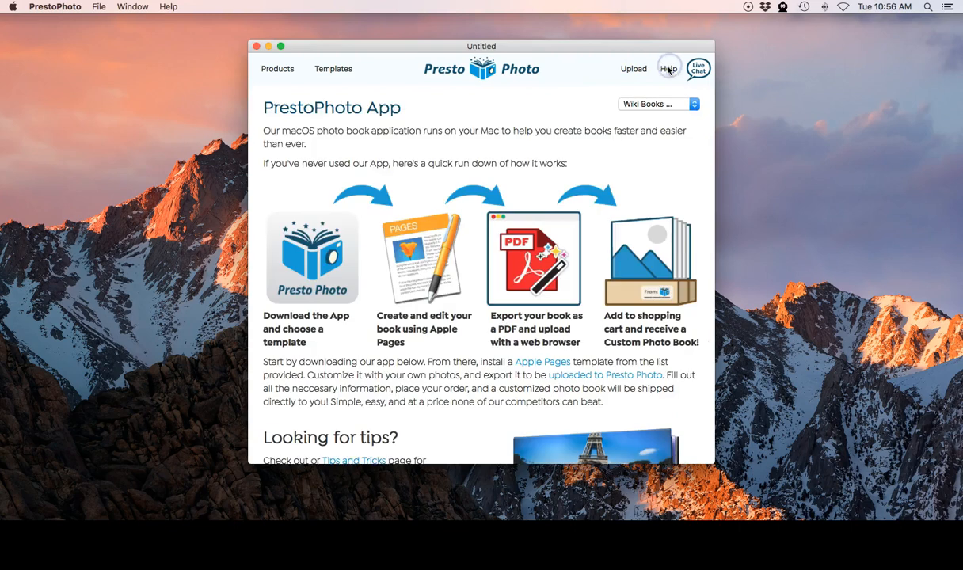
scroll(down, 3)
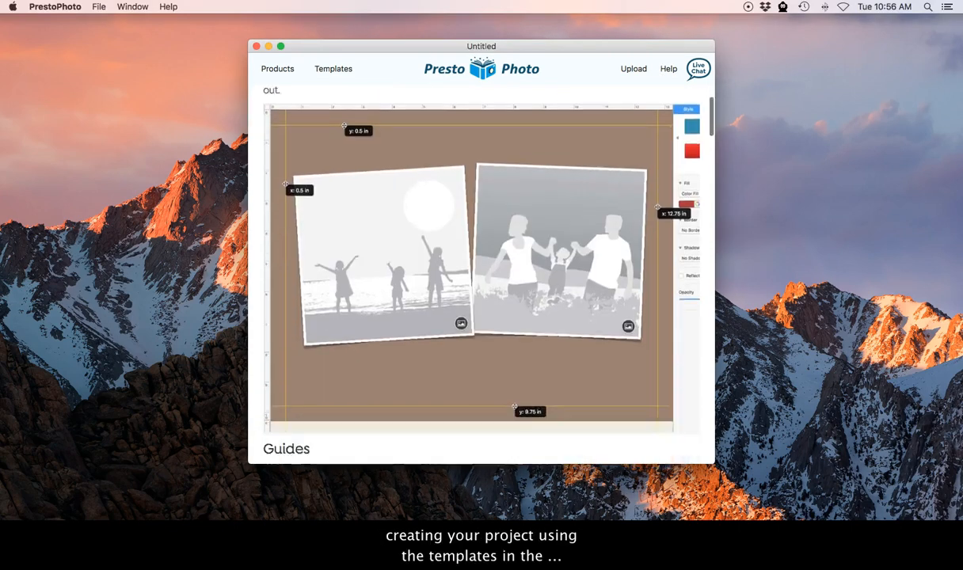
click(669, 69)
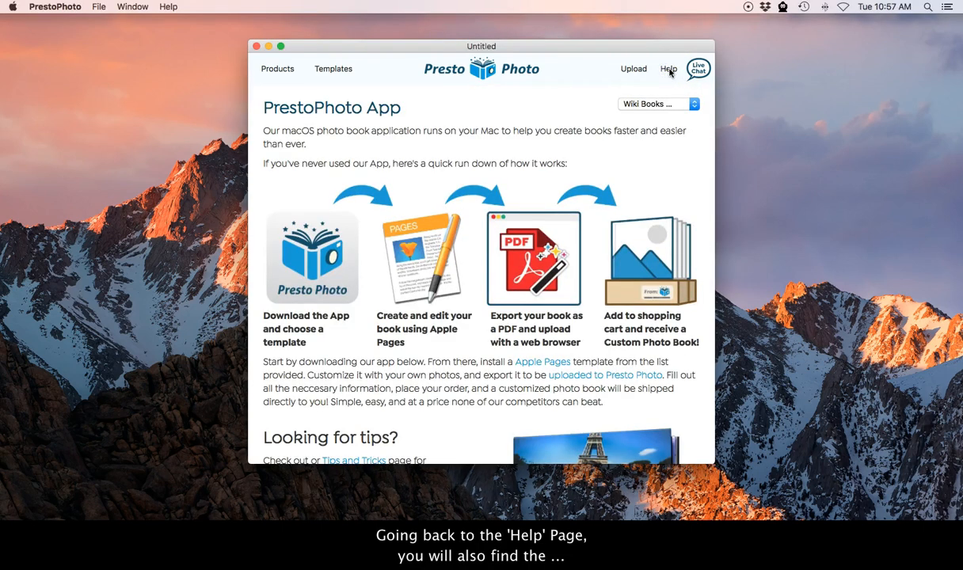
mouse_move(673, 72)
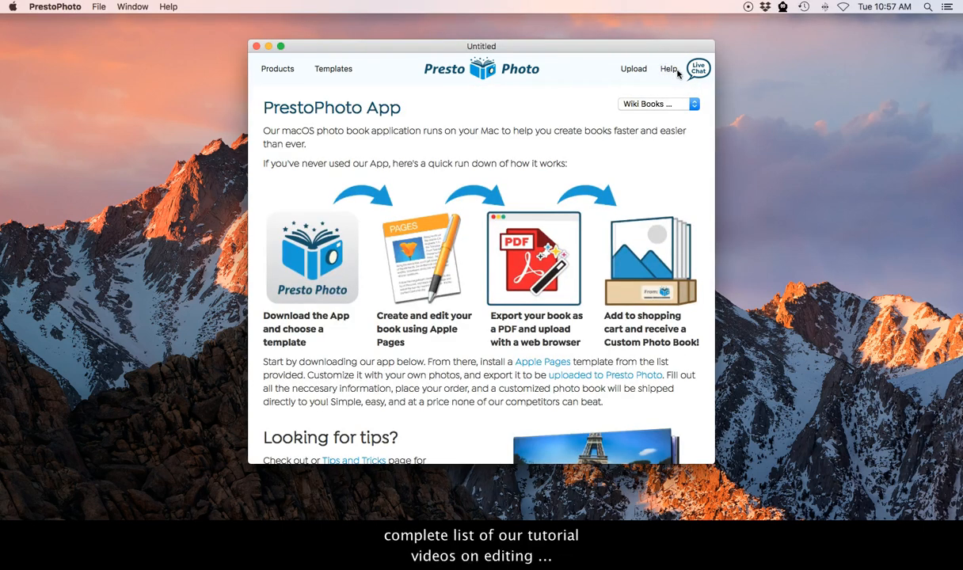
scroll(down, 3)
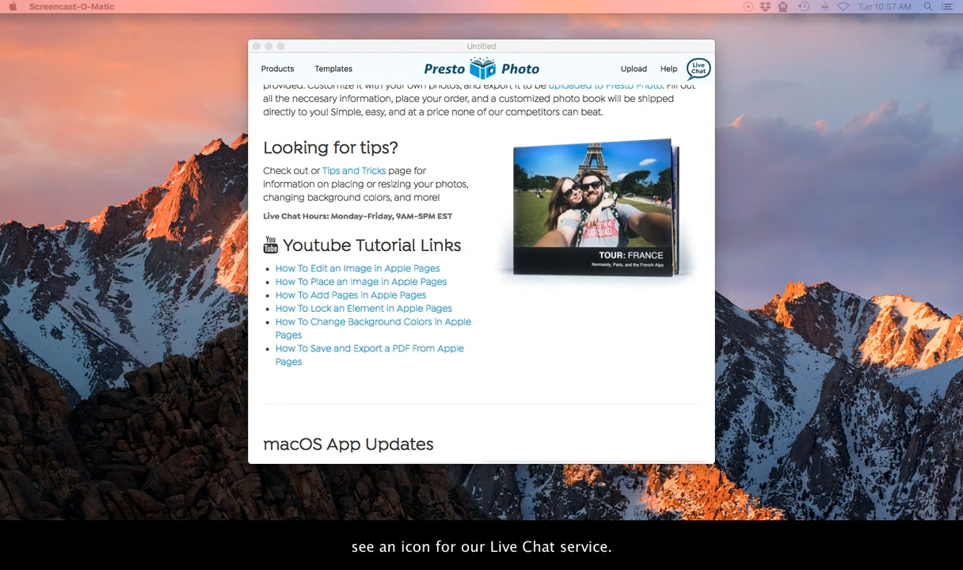
Step: Start a live chat as 'Alice', email 'support', asking 'How do I make a book?'
click(697, 68)
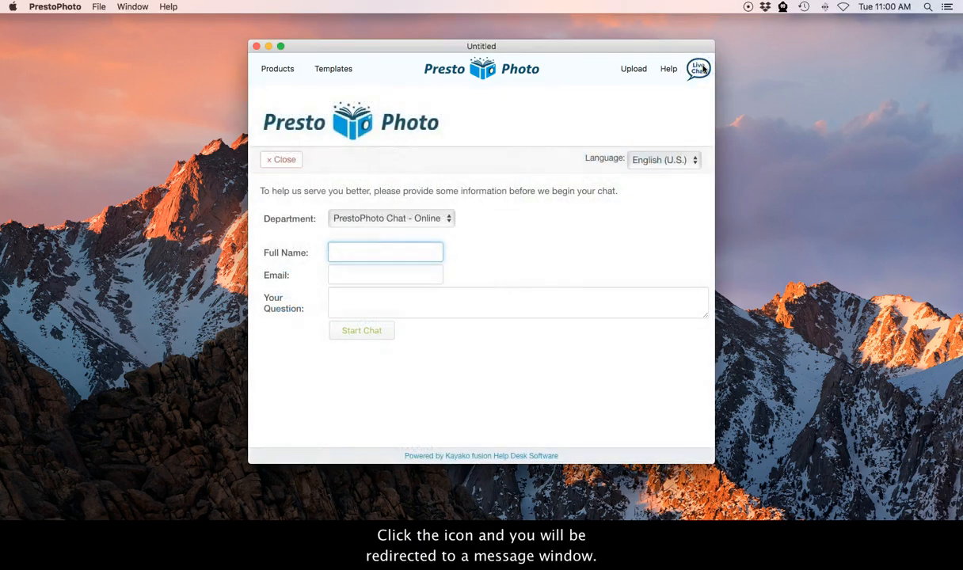
click(385, 252)
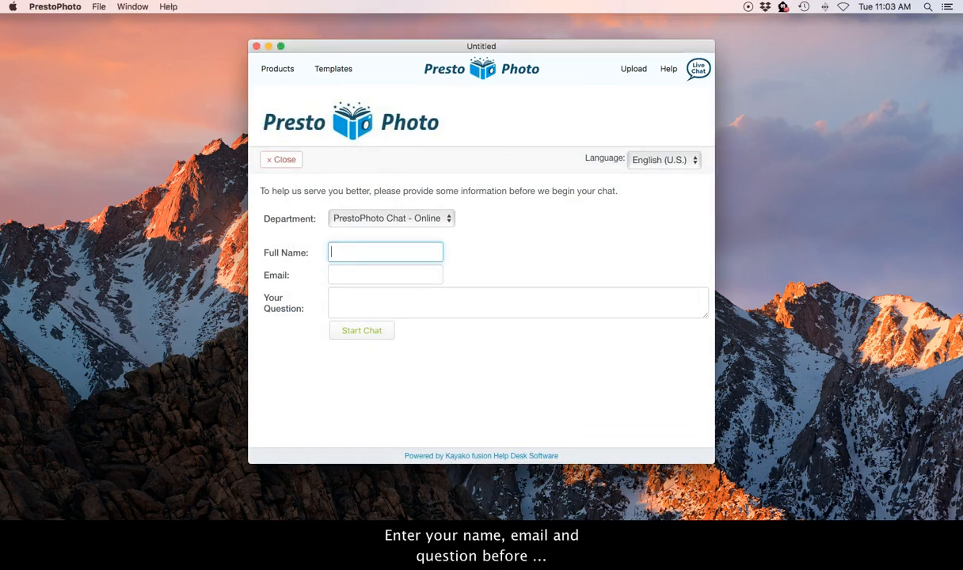
text(Alice)
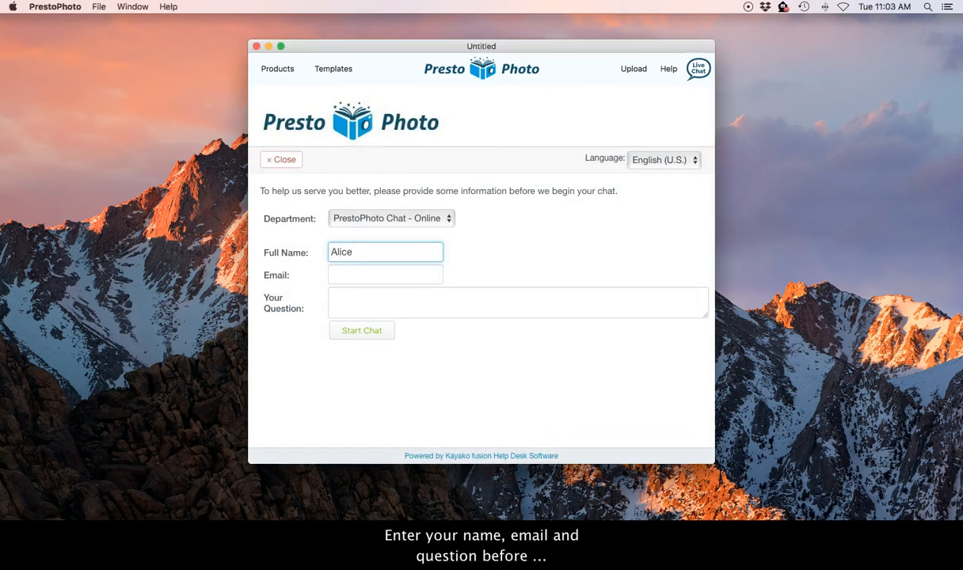
text(support)
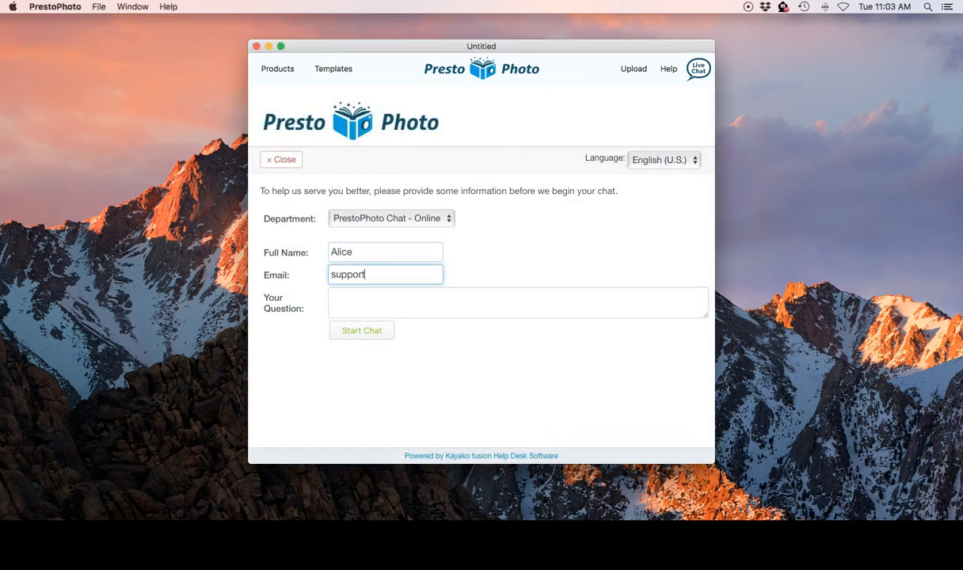
text(How do I make a book?)
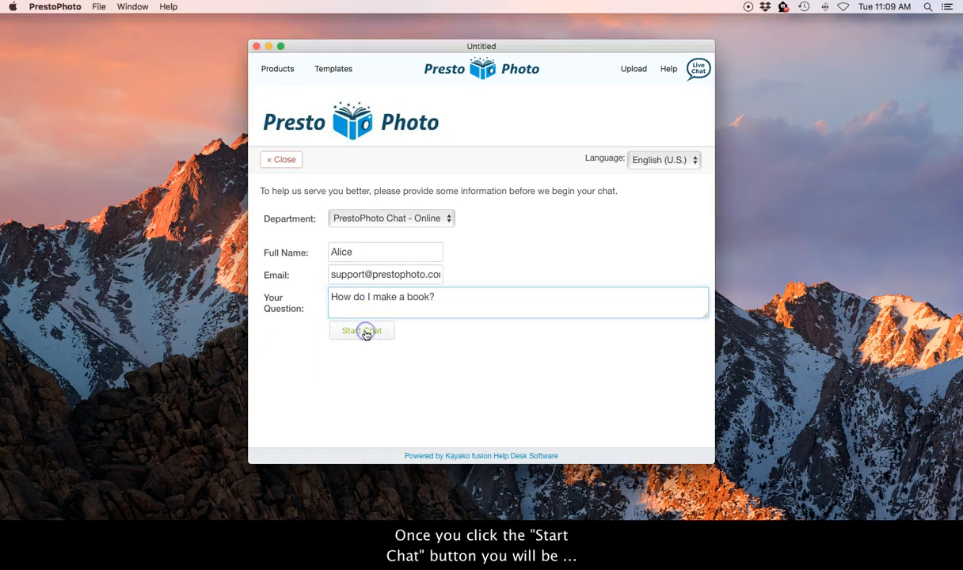
click(361, 330)
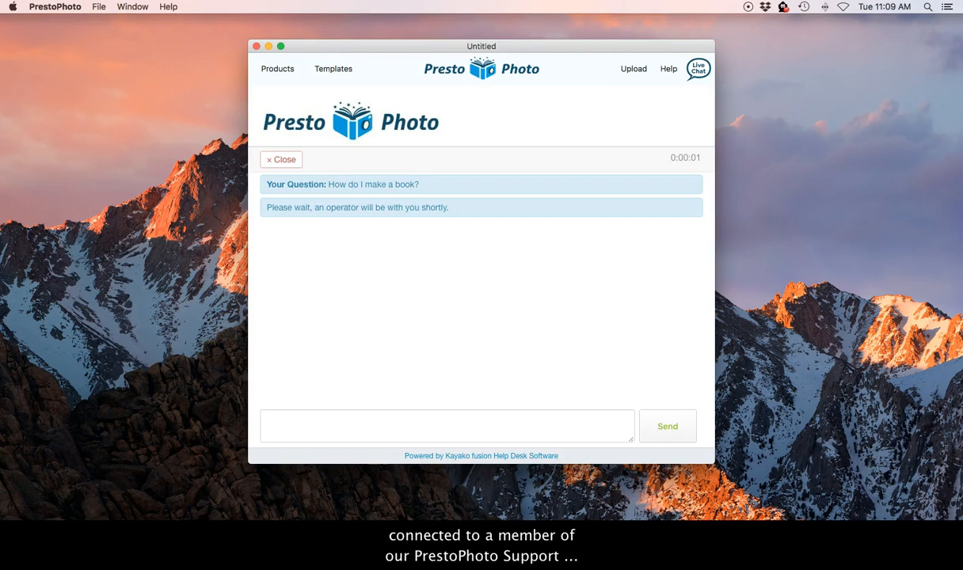